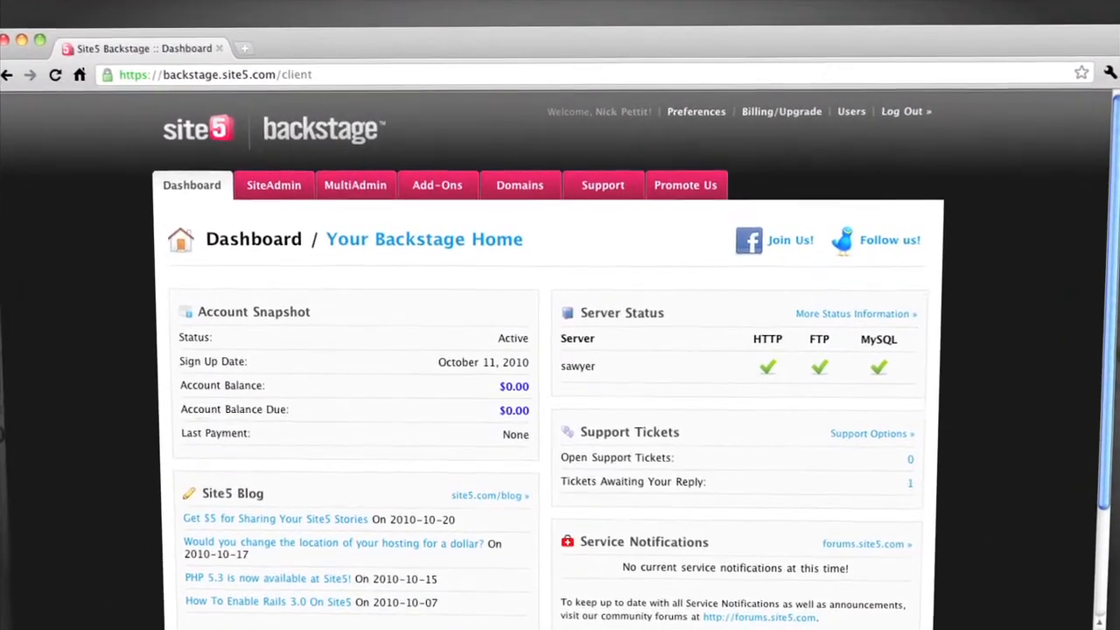
- View Site5's About Guarantees page describing the 45-day money back guarantee
click(273, 185)
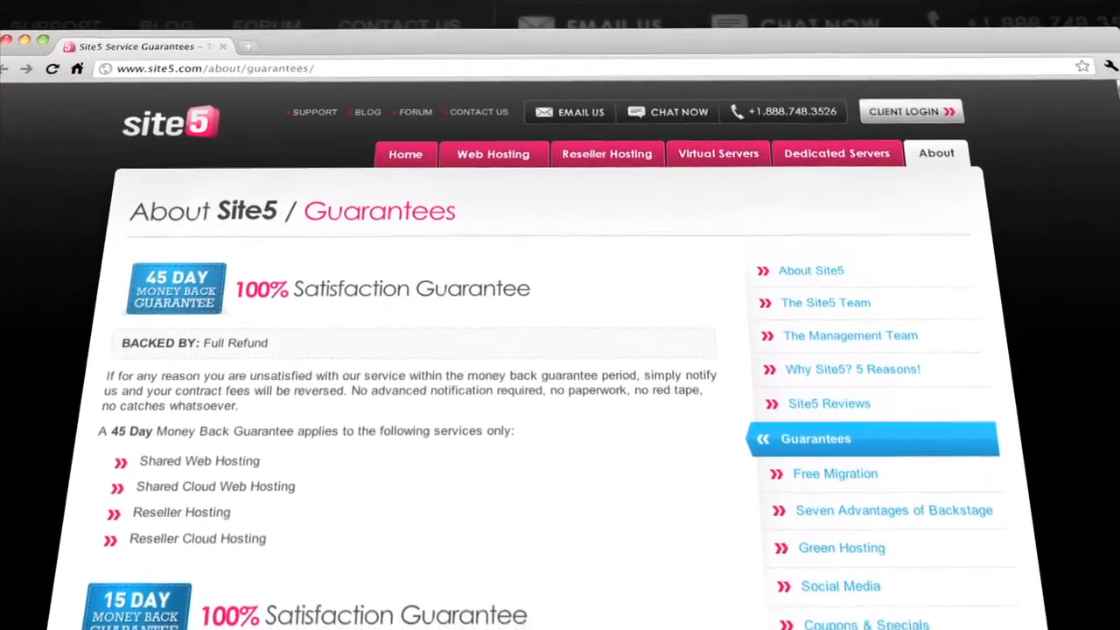
click(832, 473)
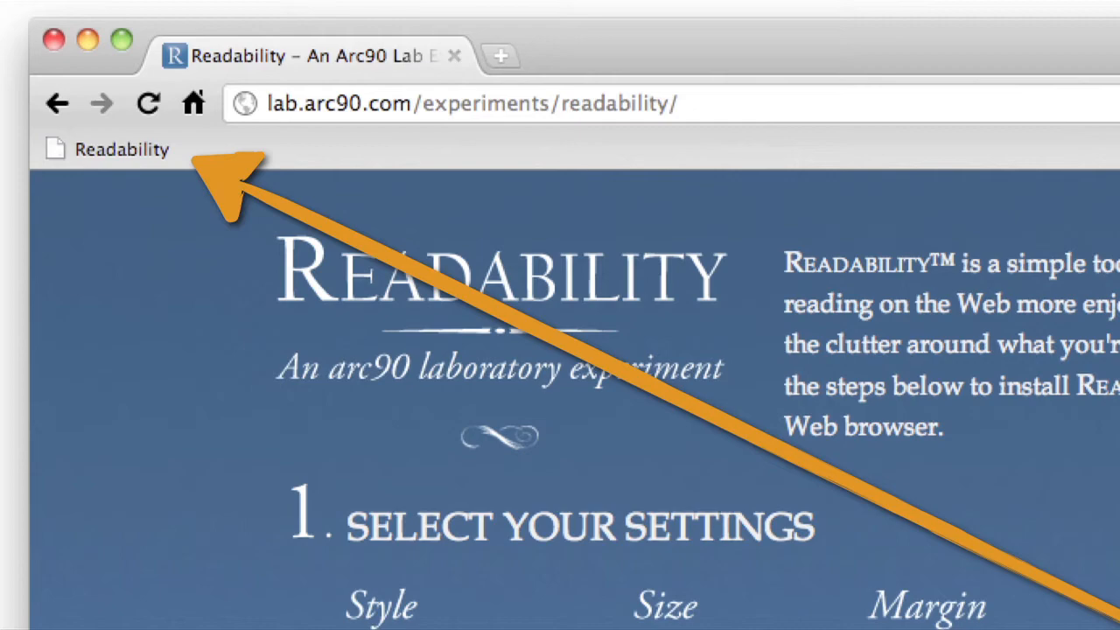
- Save the Readability bookmarklet from lab.arc90.com to the bookmarks bar
click(123, 149)
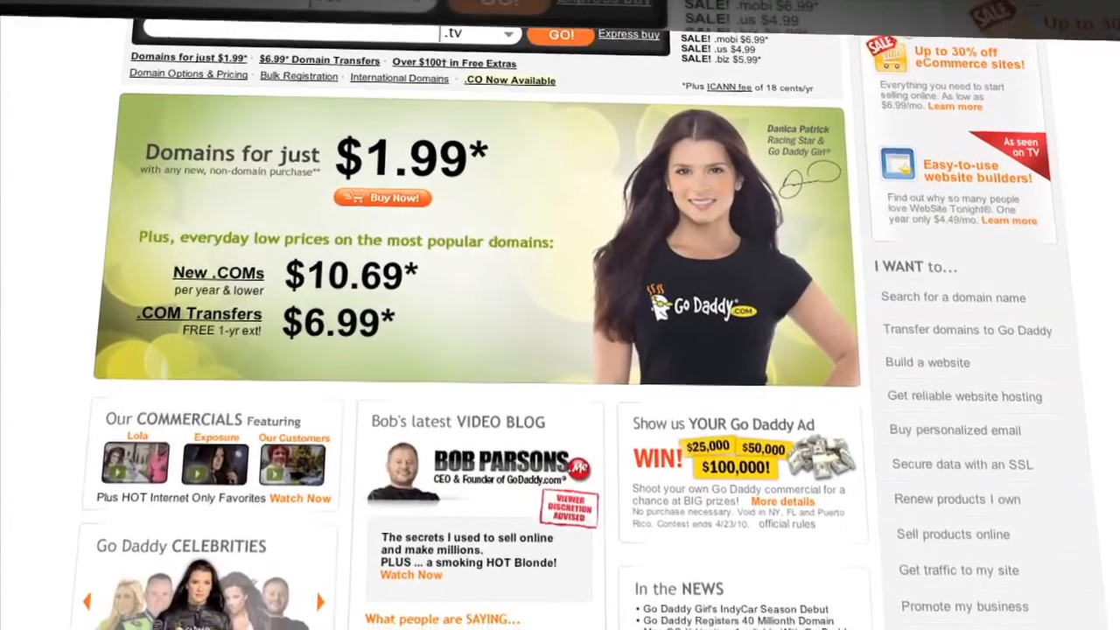
- Search GoDaddy for myawesomeshow.tv, reported available at $39.99
scroll(down, 3)
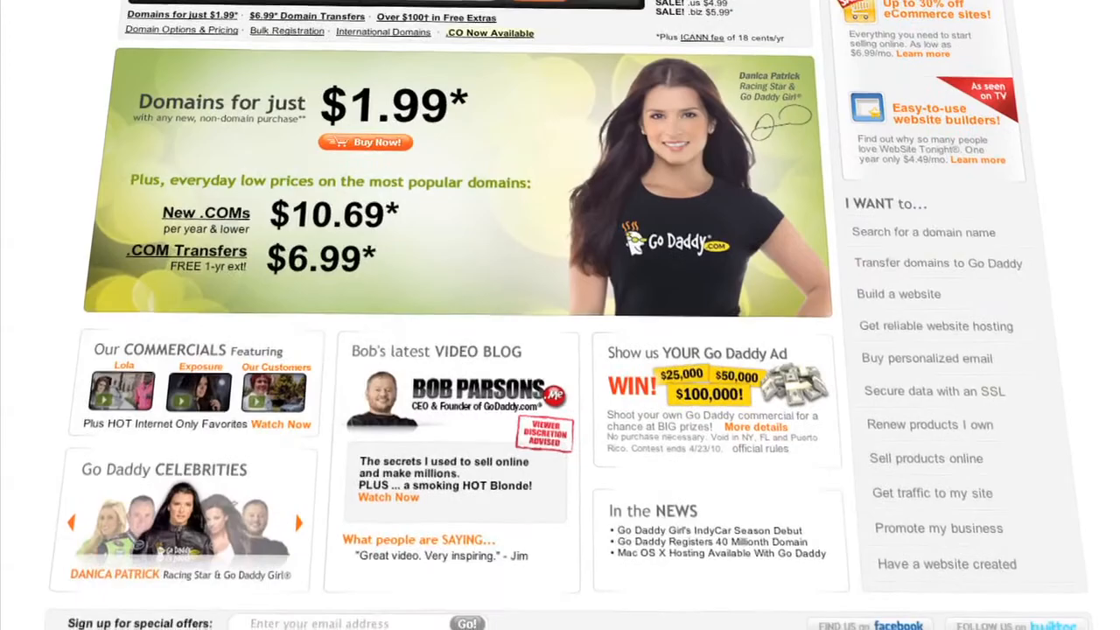
scroll(down, 3)
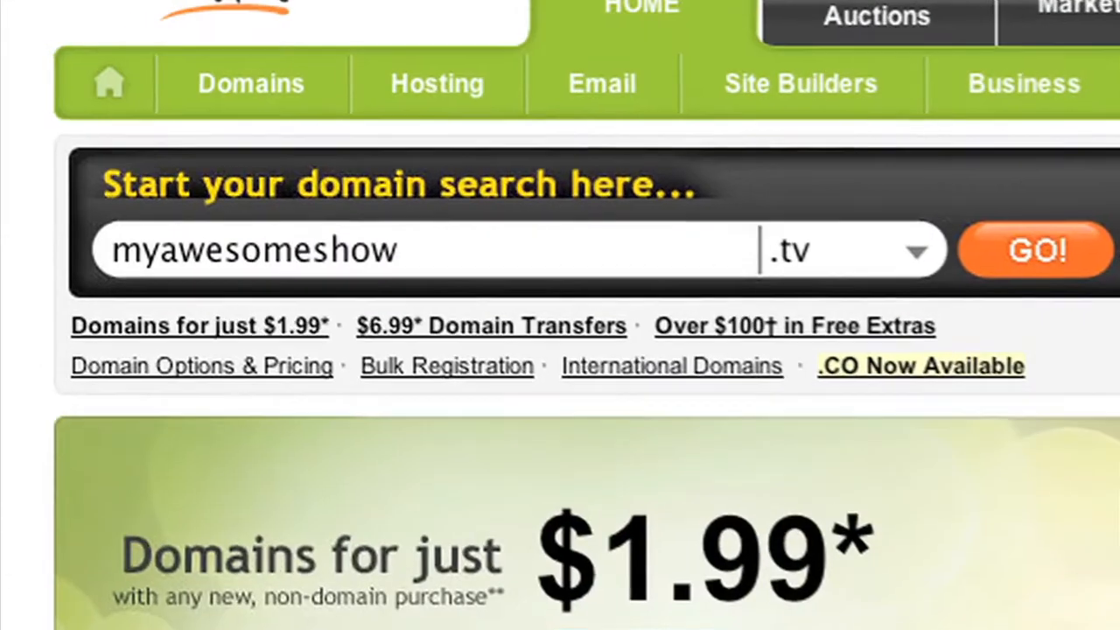
click(1036, 248)
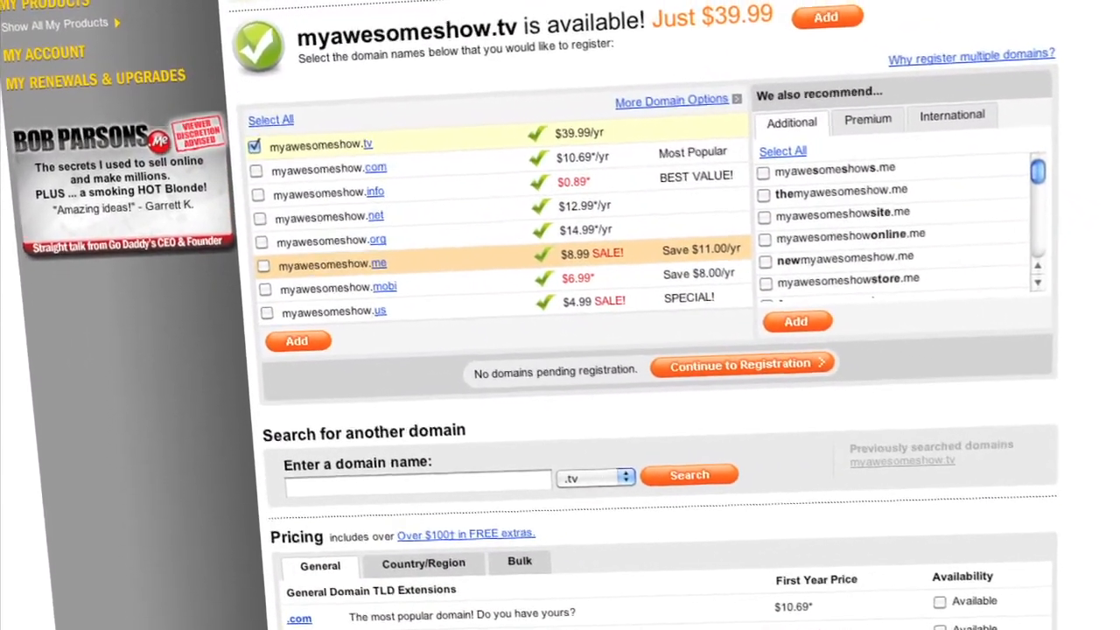
- Continue to registration with myawesomeshow.tv in the cart and enter promo code 'DOCT'
click(738, 364)
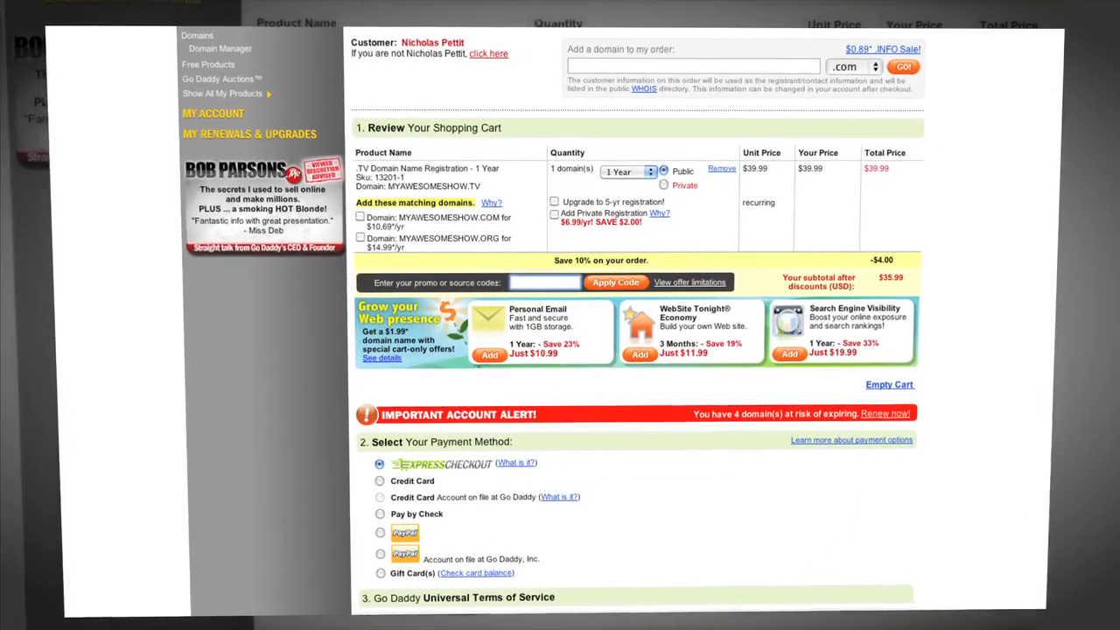
text(DOCT)
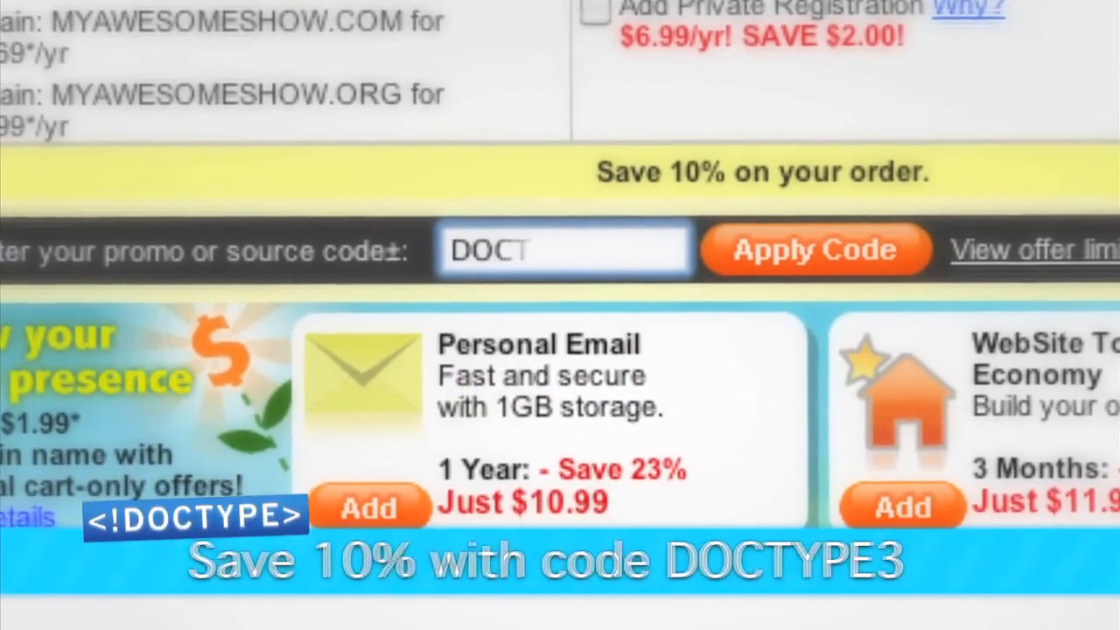